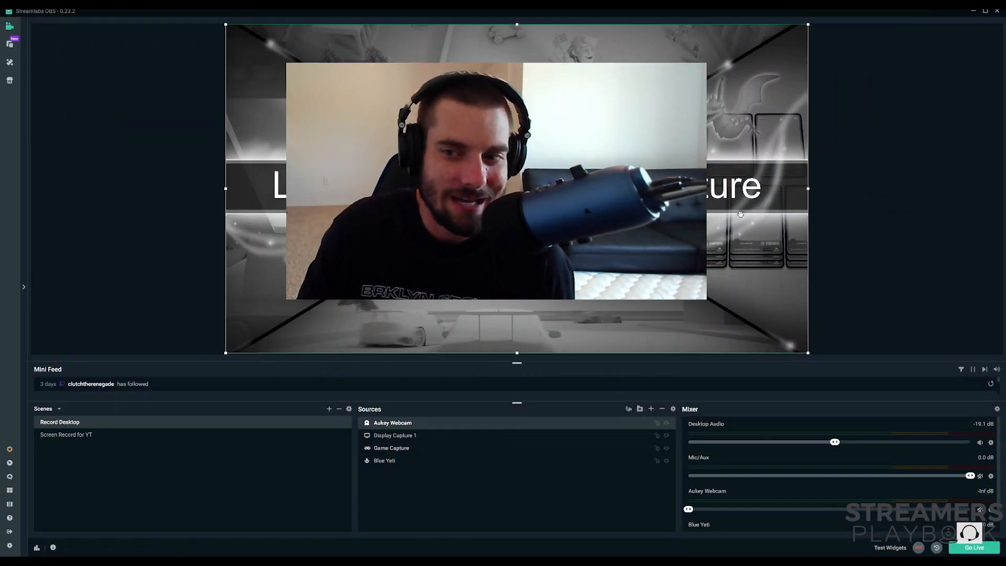
- Select the Aukey Webcam source so its left edge can be cropped inward past the wall
click(391, 448)
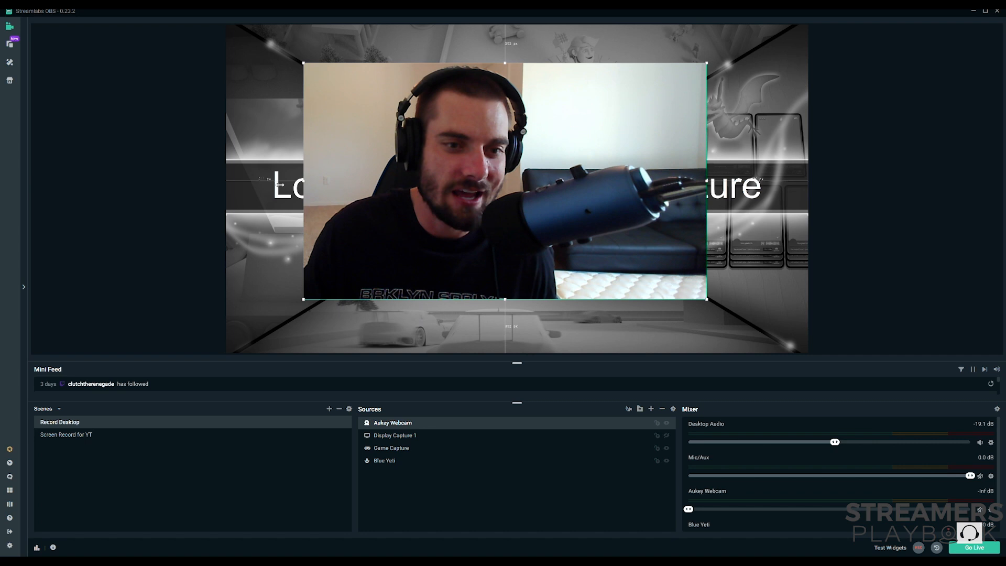
drag(304, 180, 220, 181)
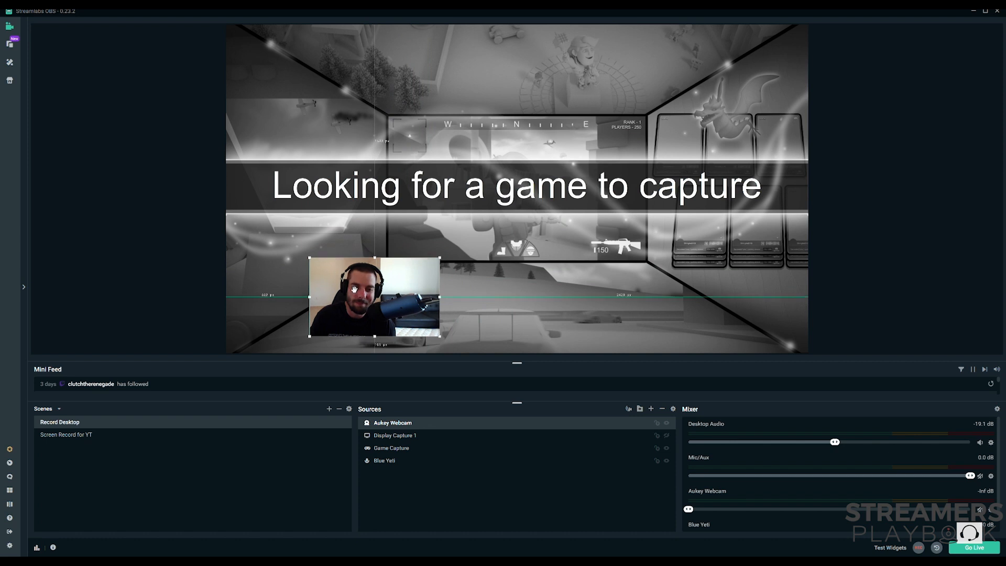
- Move the small webcam box down near the bottom of the scene, left of centre
click(391, 448)
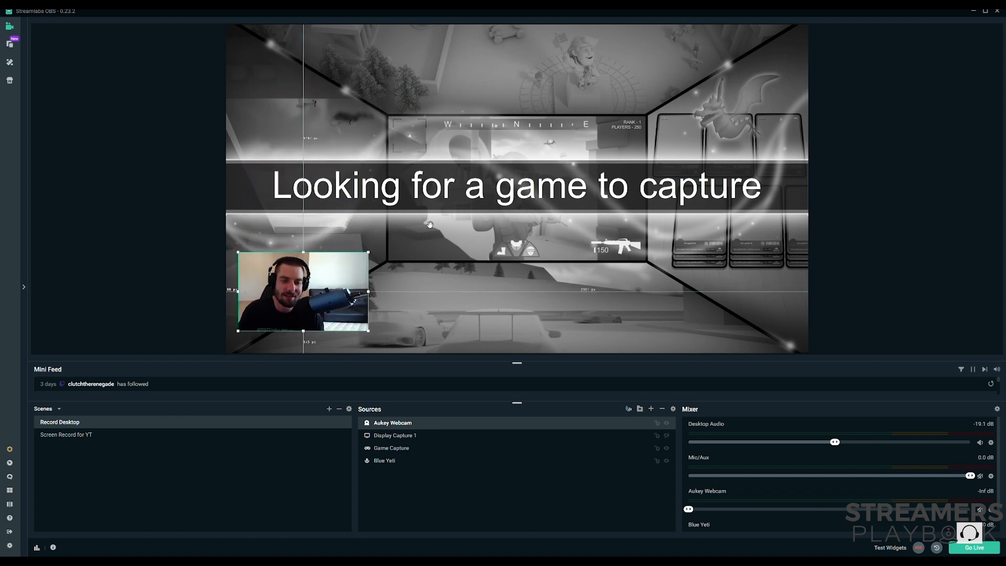
- Settle the webcam box in the lower-left corner and return focus to the Game Capture source
click(391, 448)
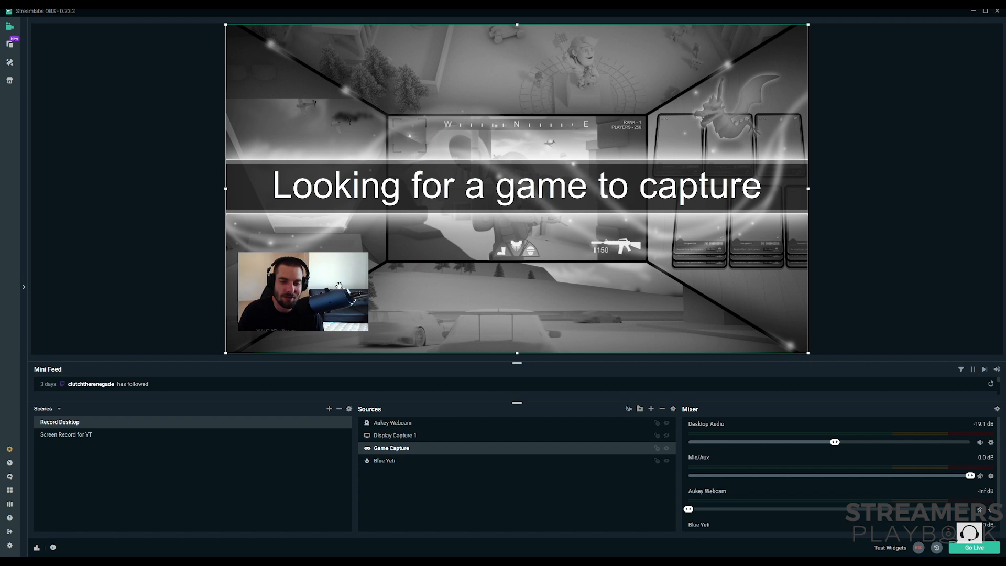